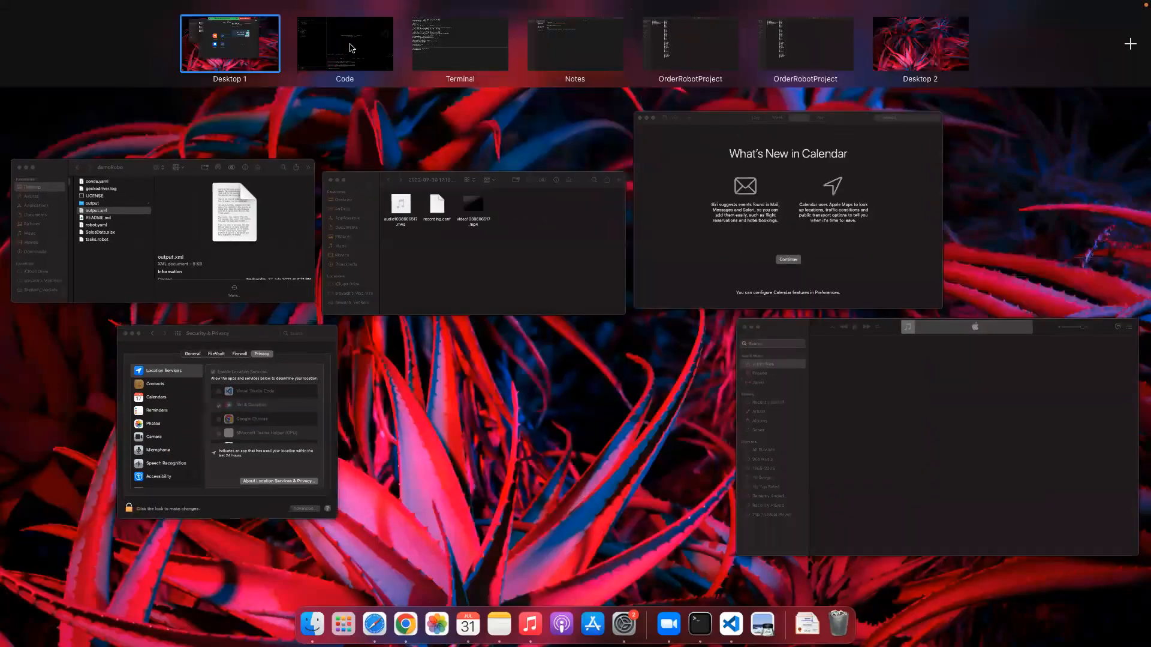
# - Bring the demoRobo project's tasks.robot script into view in the code editor
pyautogui.click(344, 42)
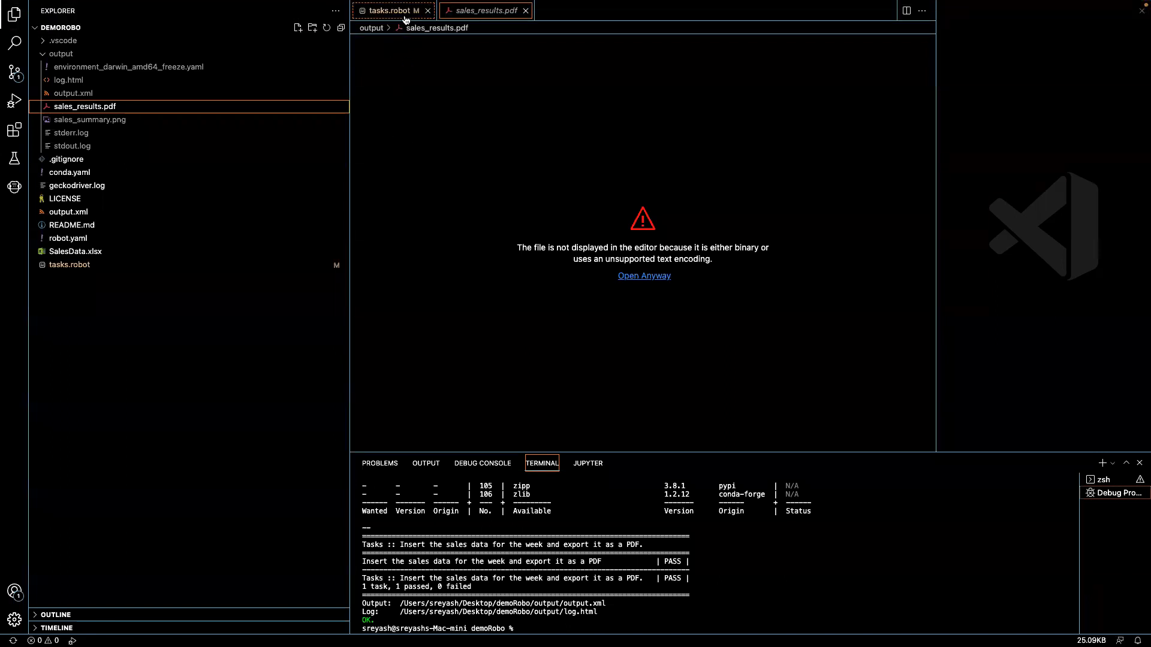
pyautogui.click(389, 10)
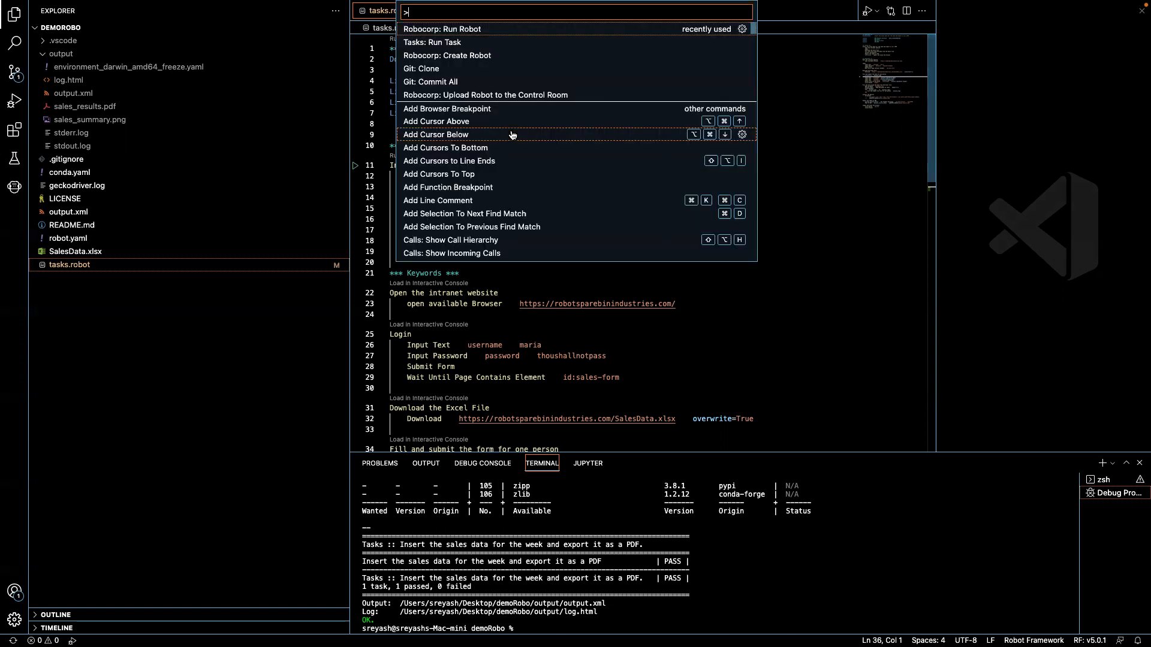
# - Run the robot via Robocorp: Run Robot, launching the RobotSpareBin login page
pyautogui.click(441, 28)
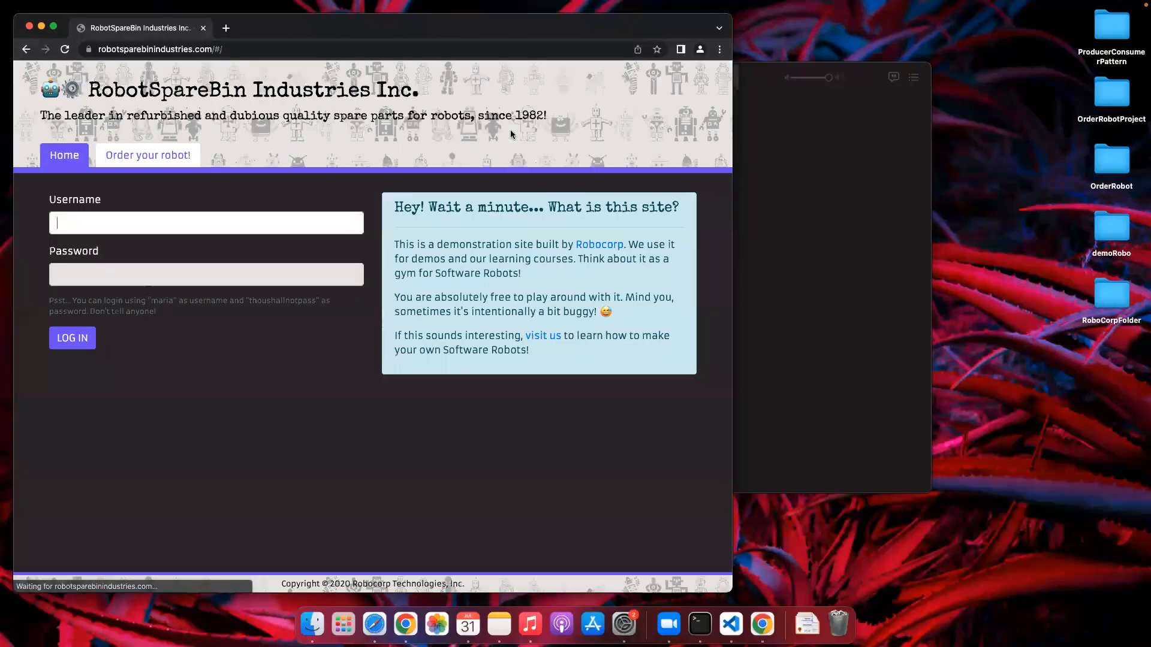
# - Let the robot submit all 38 Excel sales rows through the intranet form
pyautogui.click(71, 337)
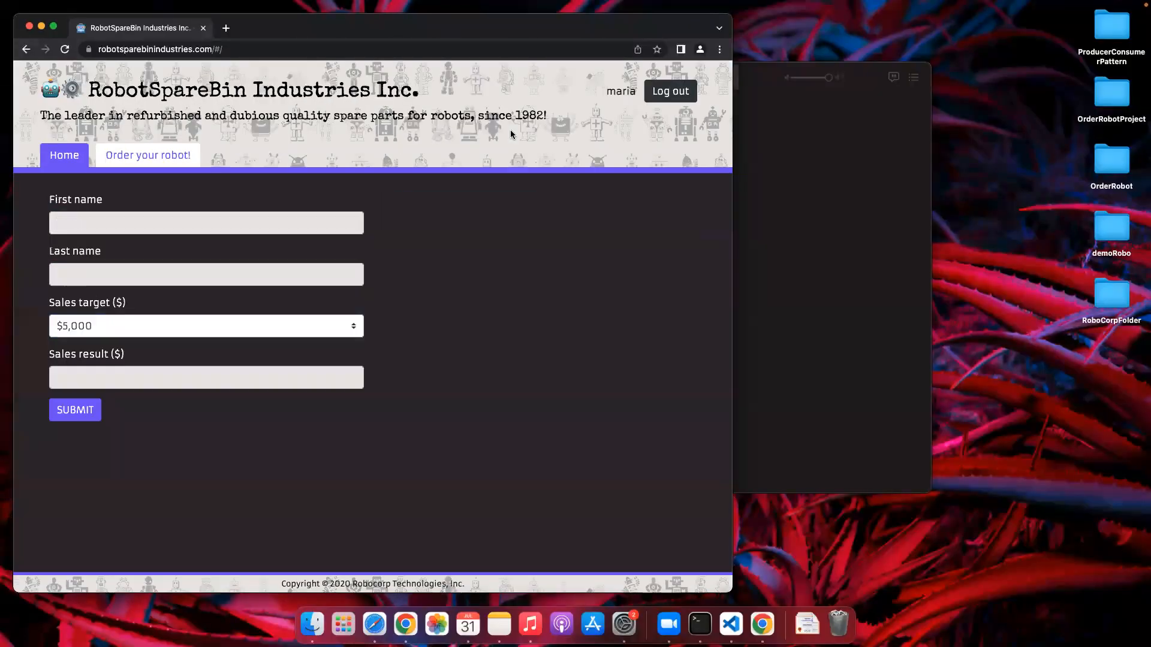
pyautogui.click(75, 410)
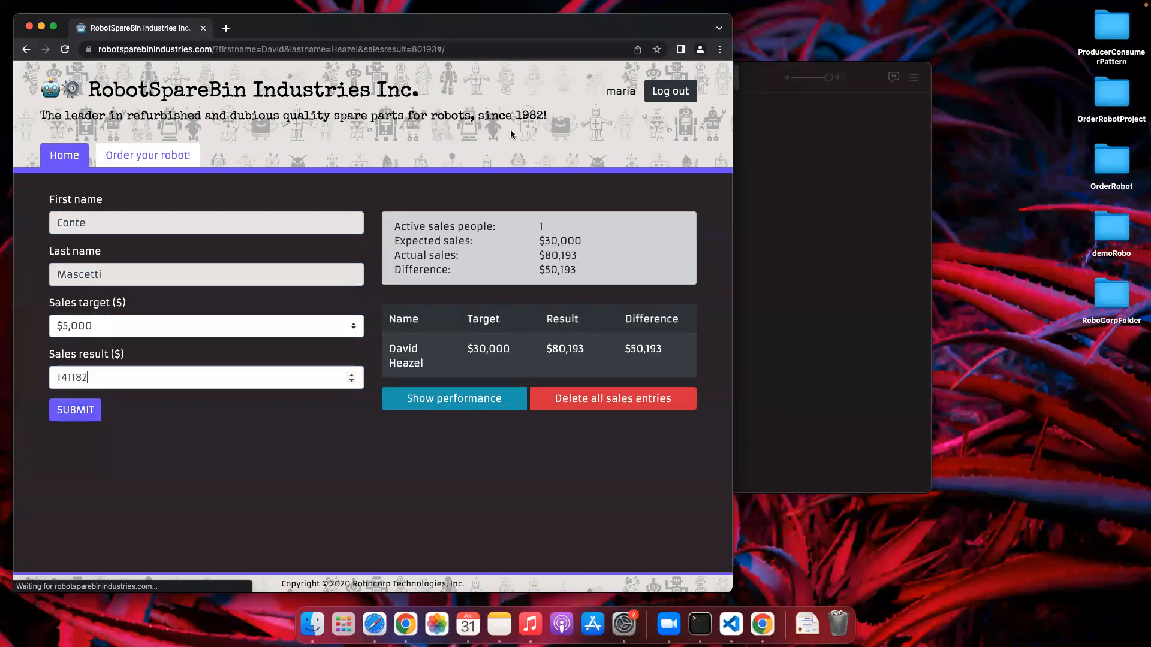
pyautogui.click(74, 409)
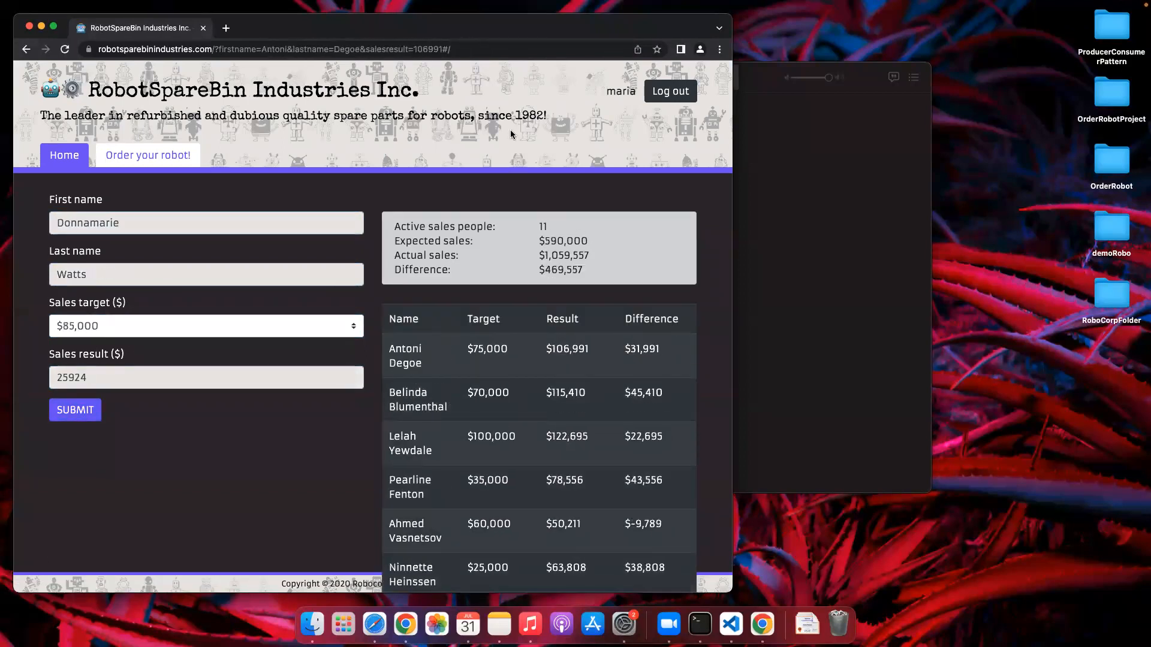
pyautogui.click(75, 410)
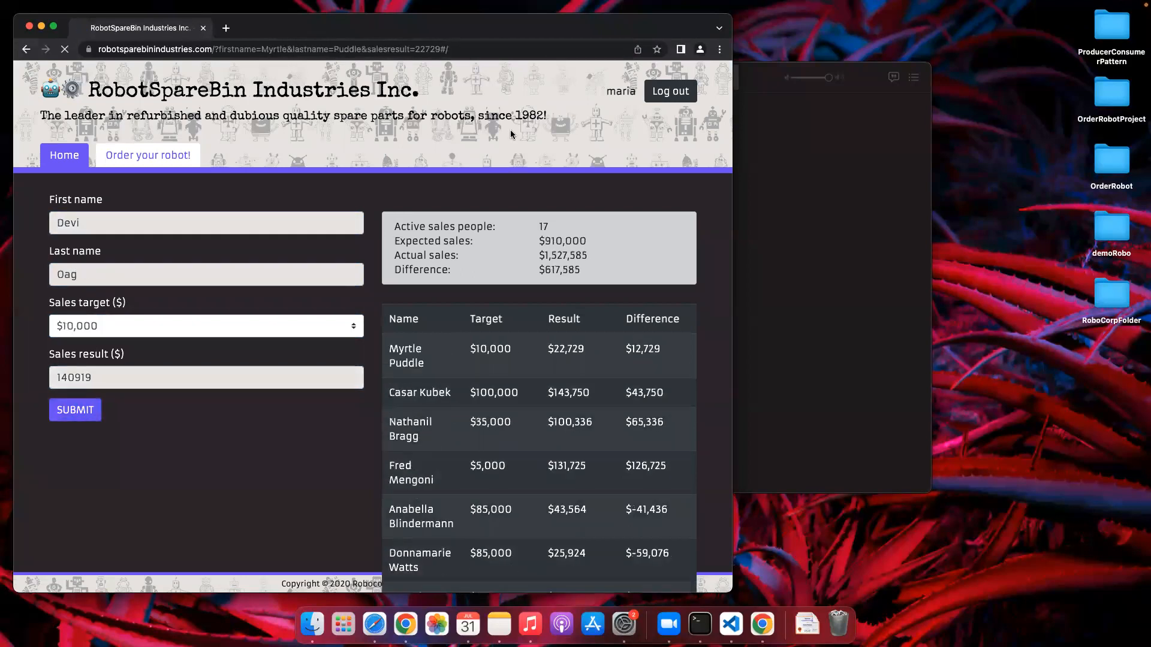
pyautogui.click(74, 410)
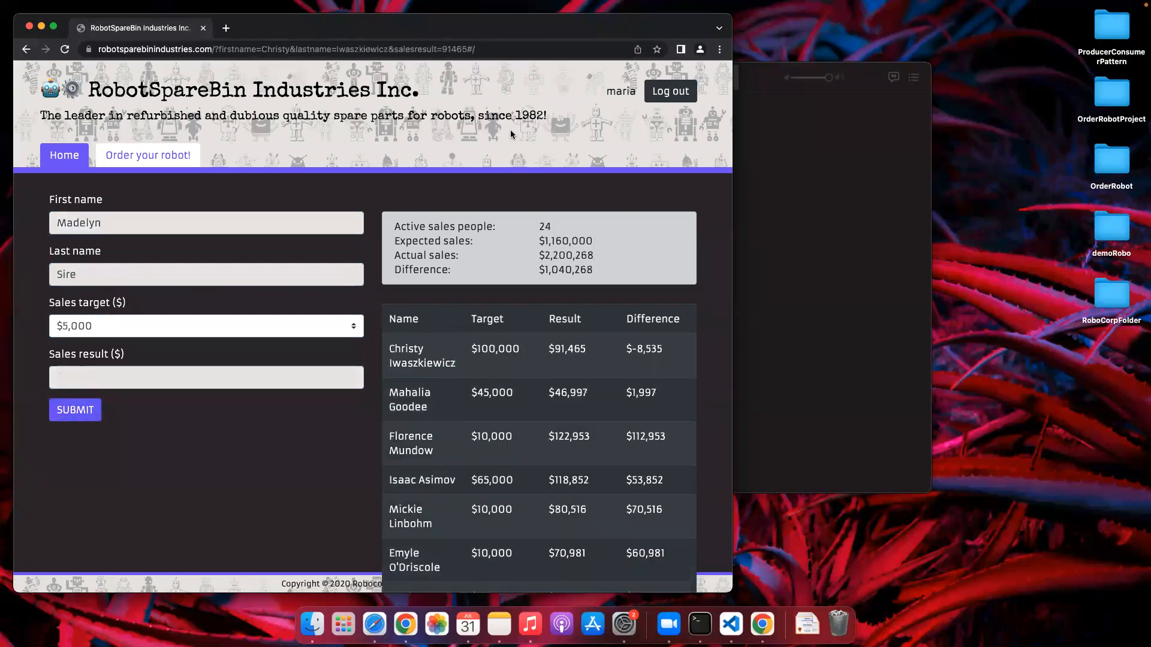
pyautogui.click(74, 409)
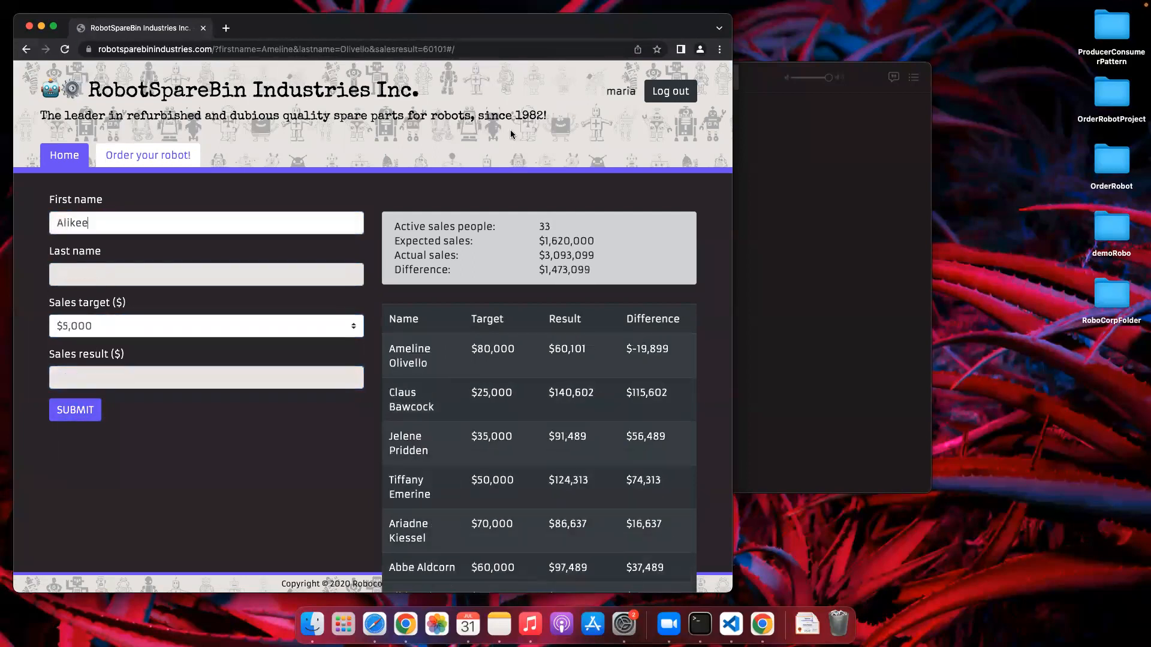
pyautogui.click(74, 410)
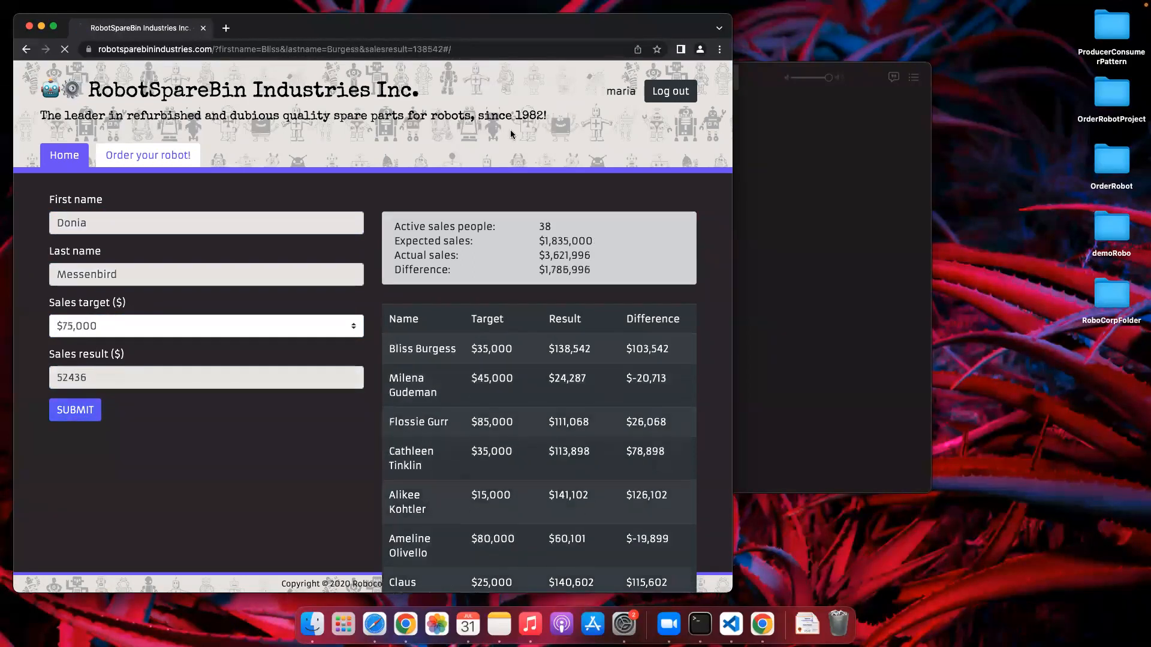
pyautogui.click(75, 409)
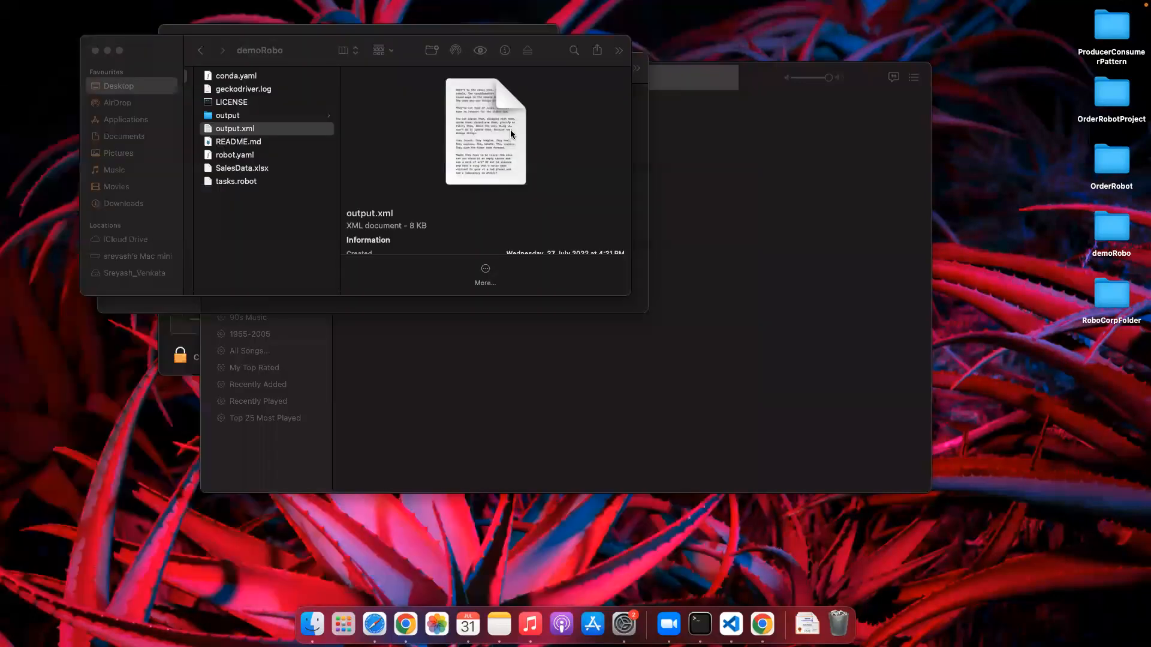
pyautogui.moveTo(605, 628)
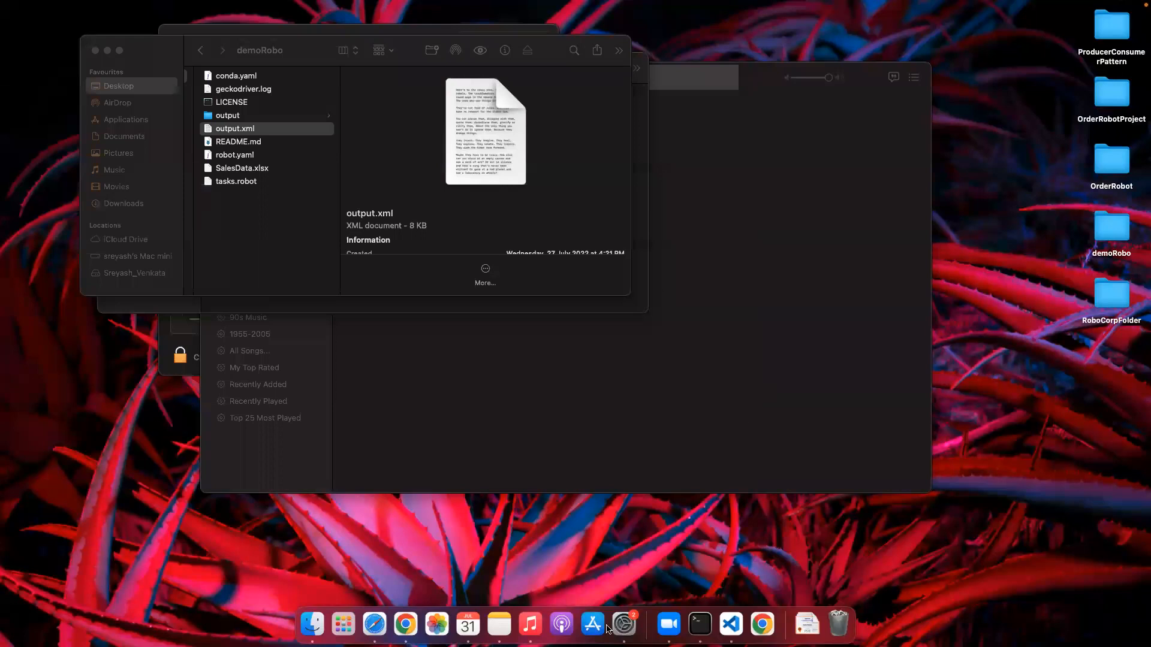
# - Return from Finder to the code editor showing the passed run and output files
pyautogui.click(376, 624)
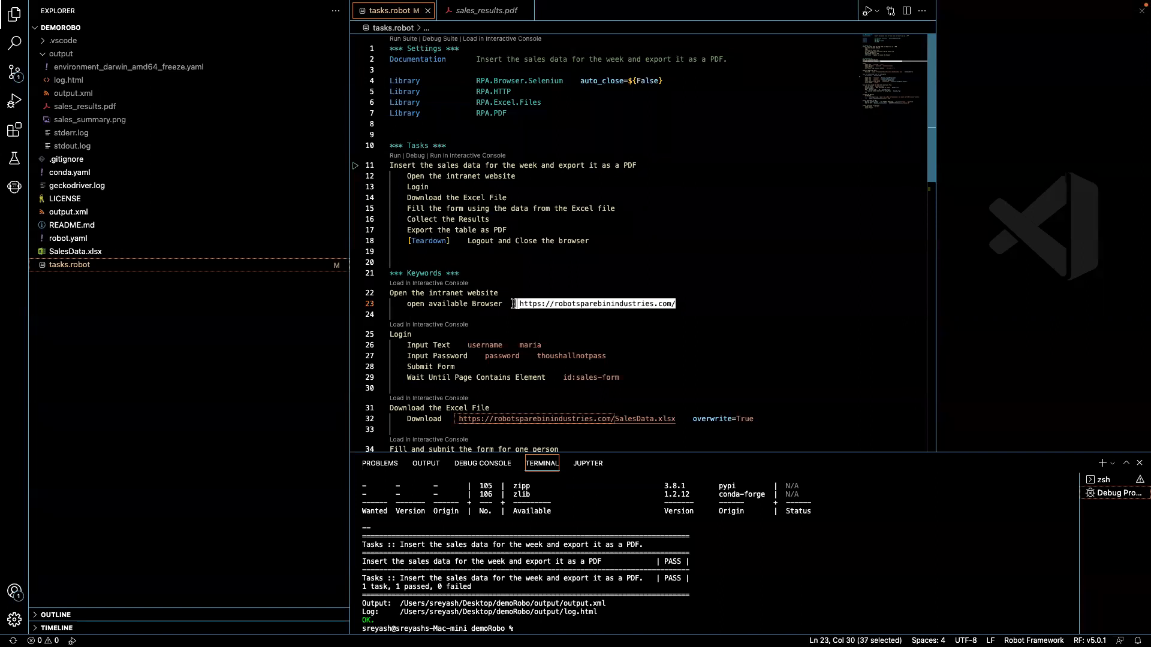
# - Copy the intranet website address from line 23 of tasks.robot
pyautogui.press('F3')
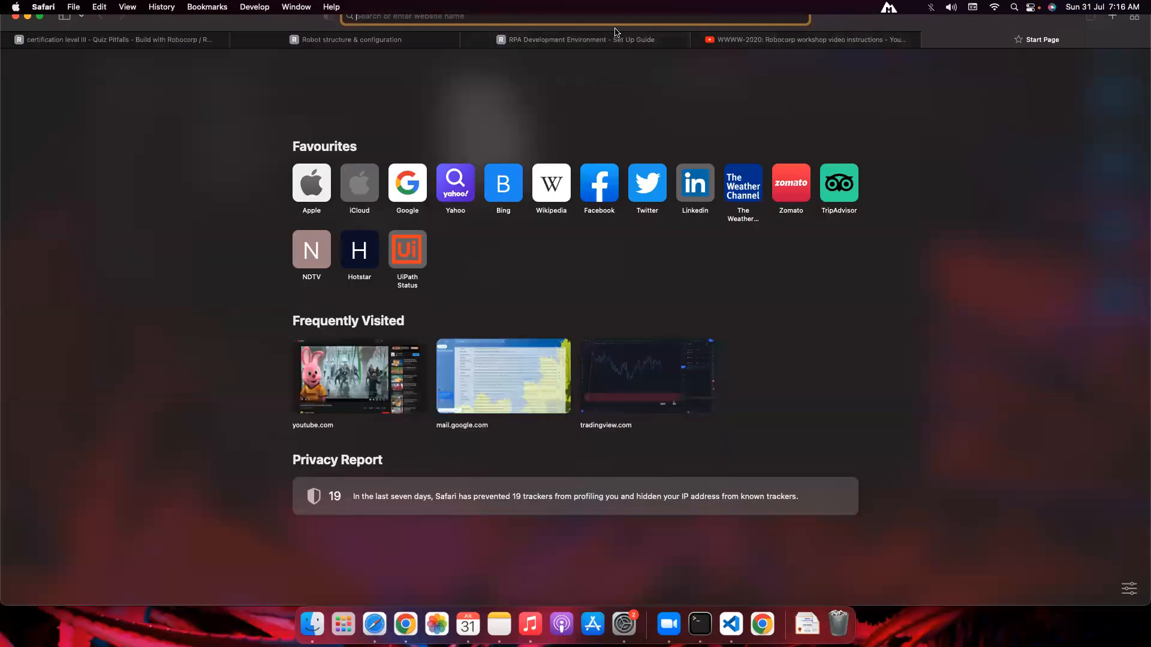
pyautogui.write('https://robotsparebinindustries.com/')
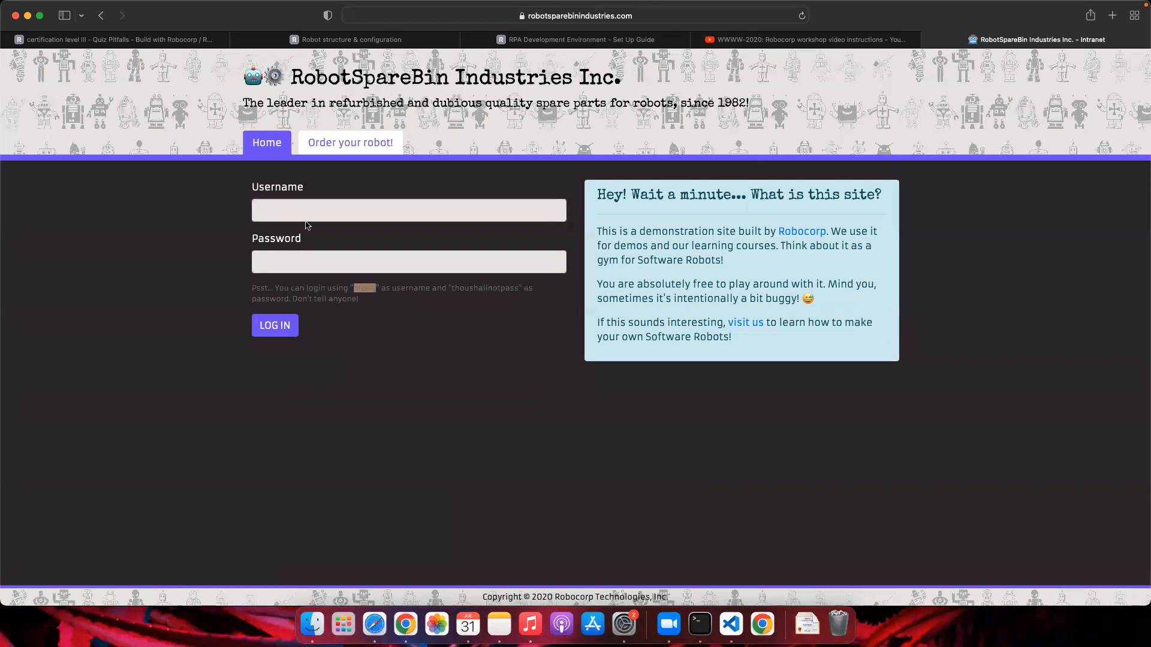
pyautogui.write('maria')
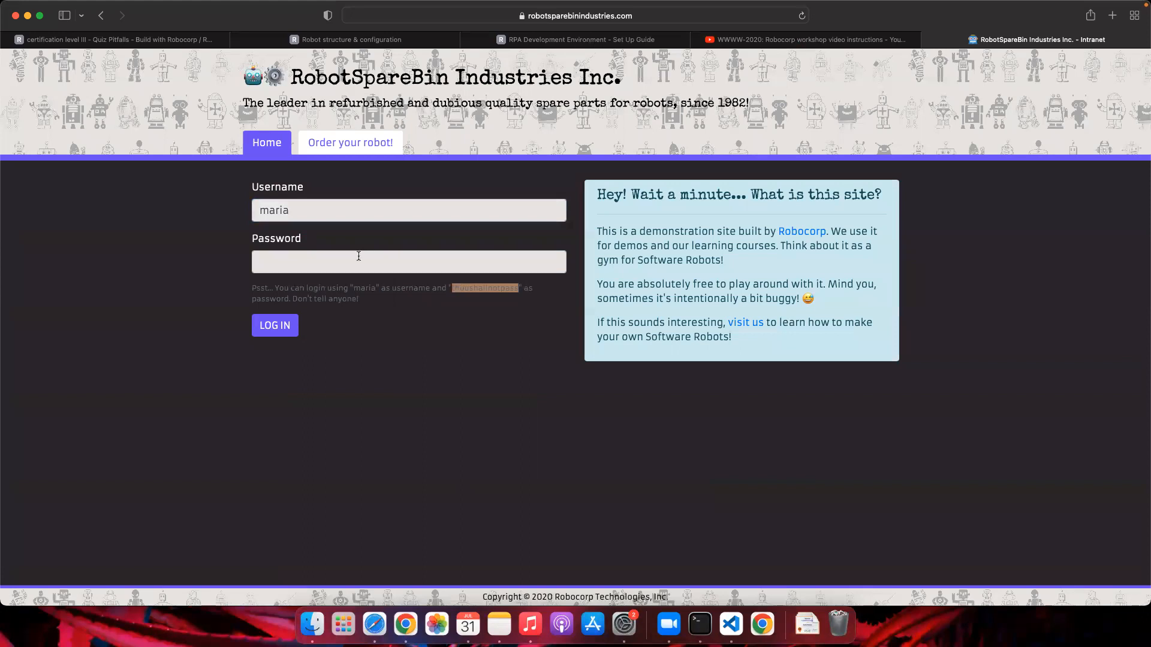
pyautogui.write('thoushallnotpass')
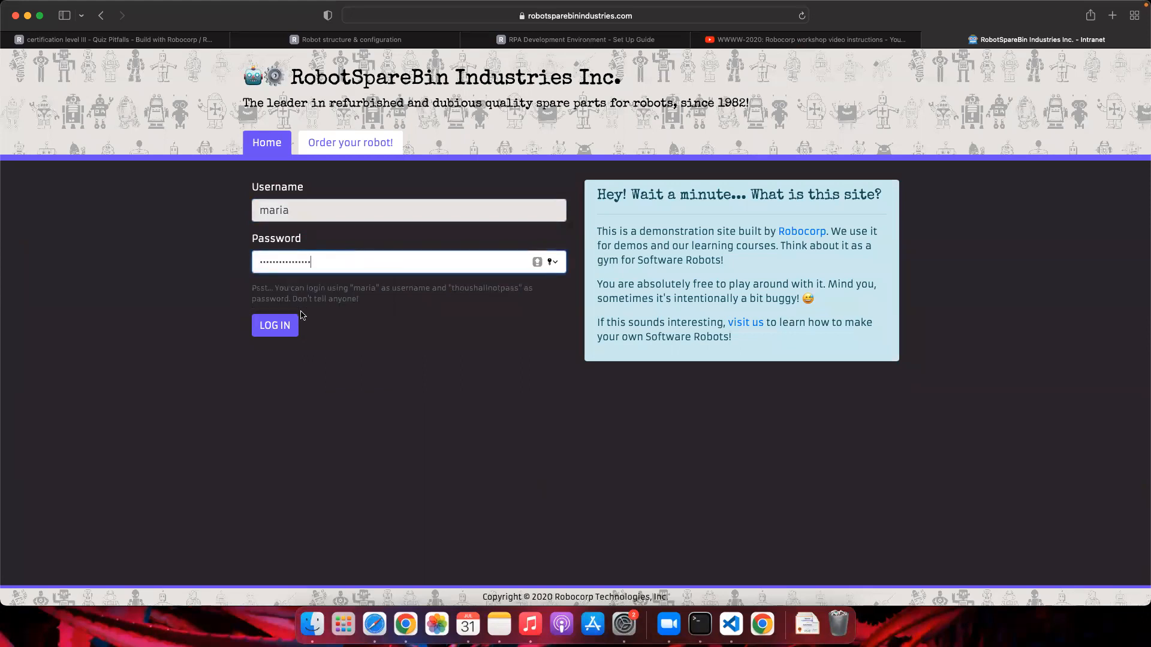
pyautogui.click(275, 325)
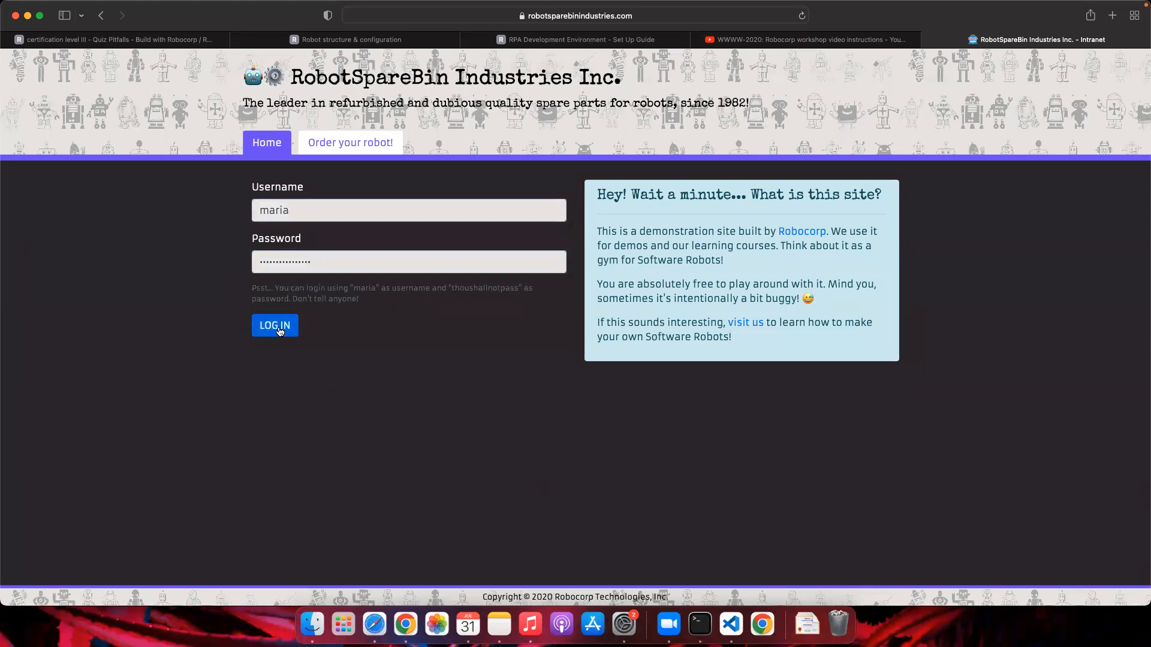
# - Return to the robot script and select SalesData.xlsx in the Explorer
pyautogui.click(275, 325)
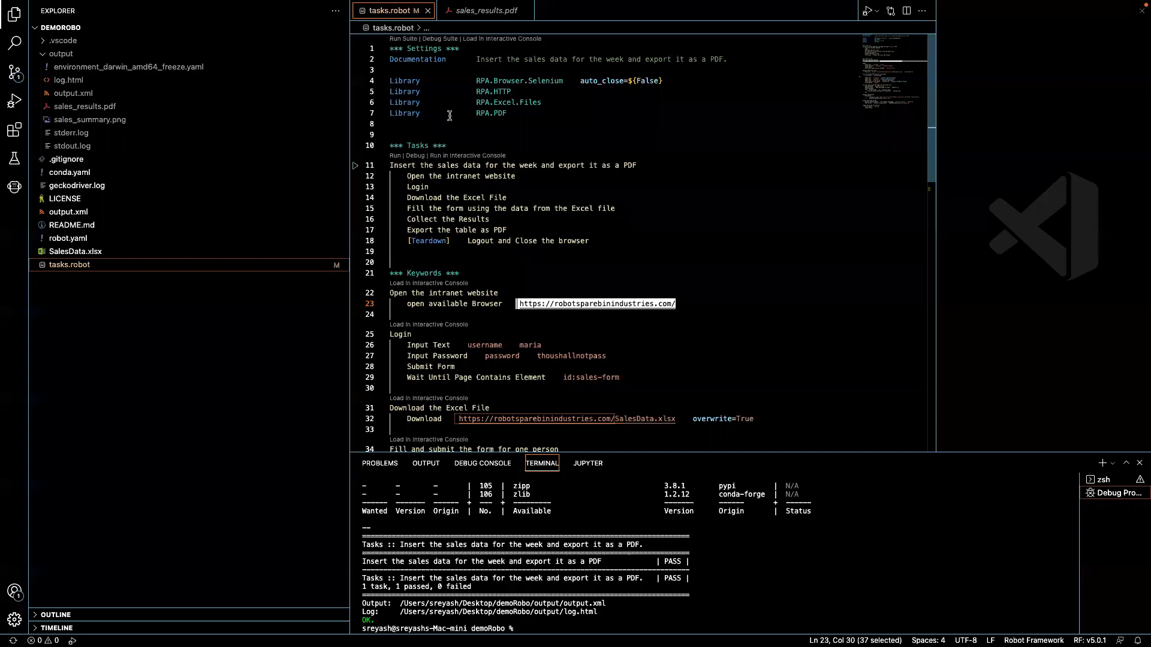
pyautogui.click(76, 251)
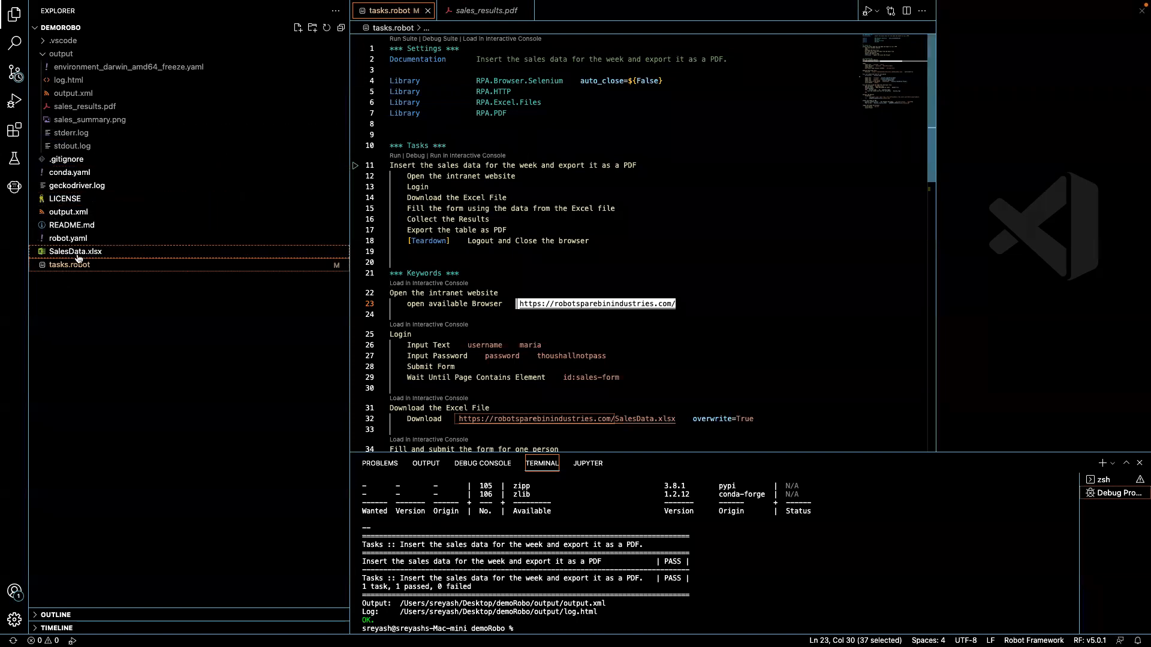
# - Open the SalesData.xlsx spreadsheet, then bring up Safari's empty sales form
pyautogui.doubleClick(72, 251)
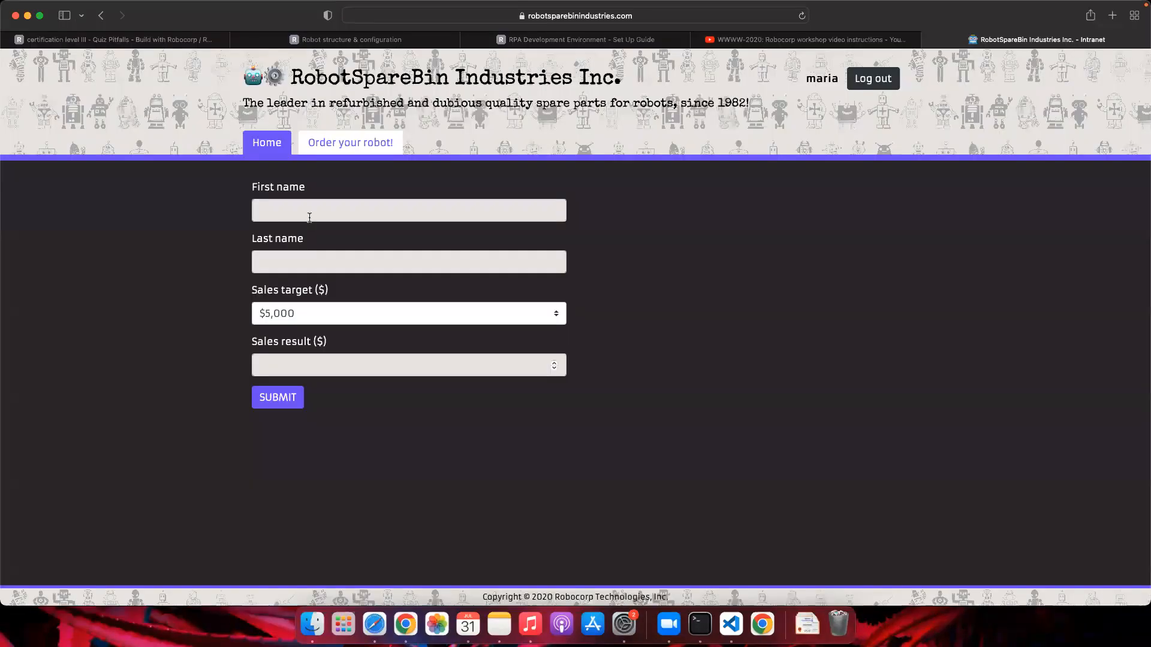
# - Submit a sales entry for HARIKA with $20,000 target and 234534 result, declining password save
pyautogui.write('HARIKA')
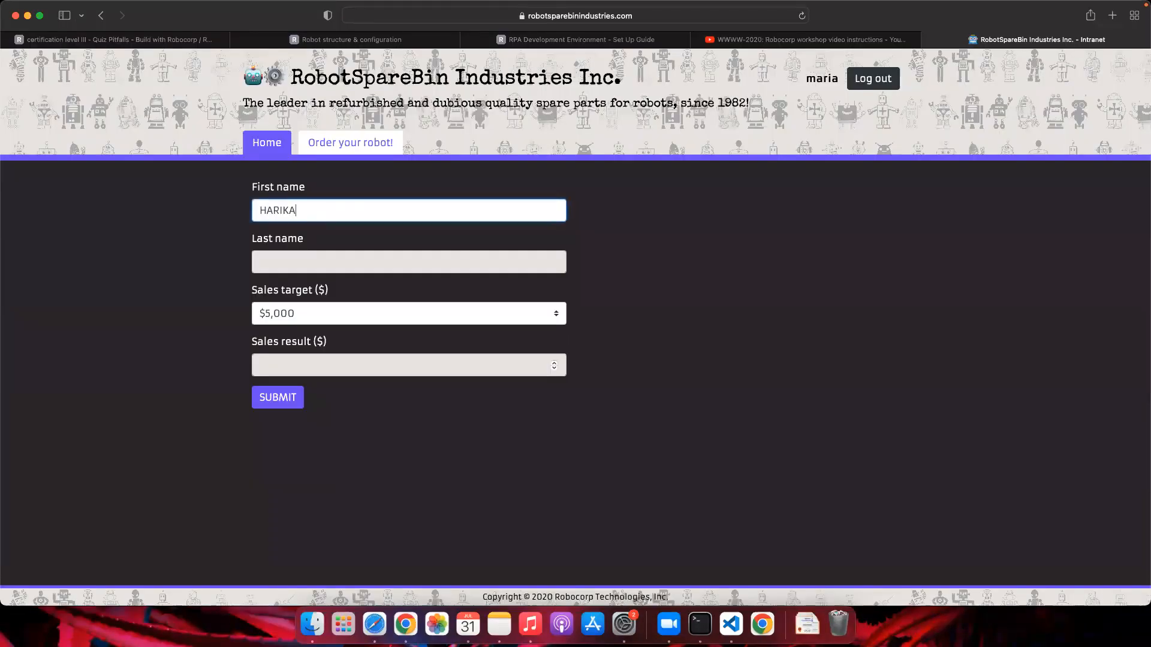
pyautogui.write('MUI')
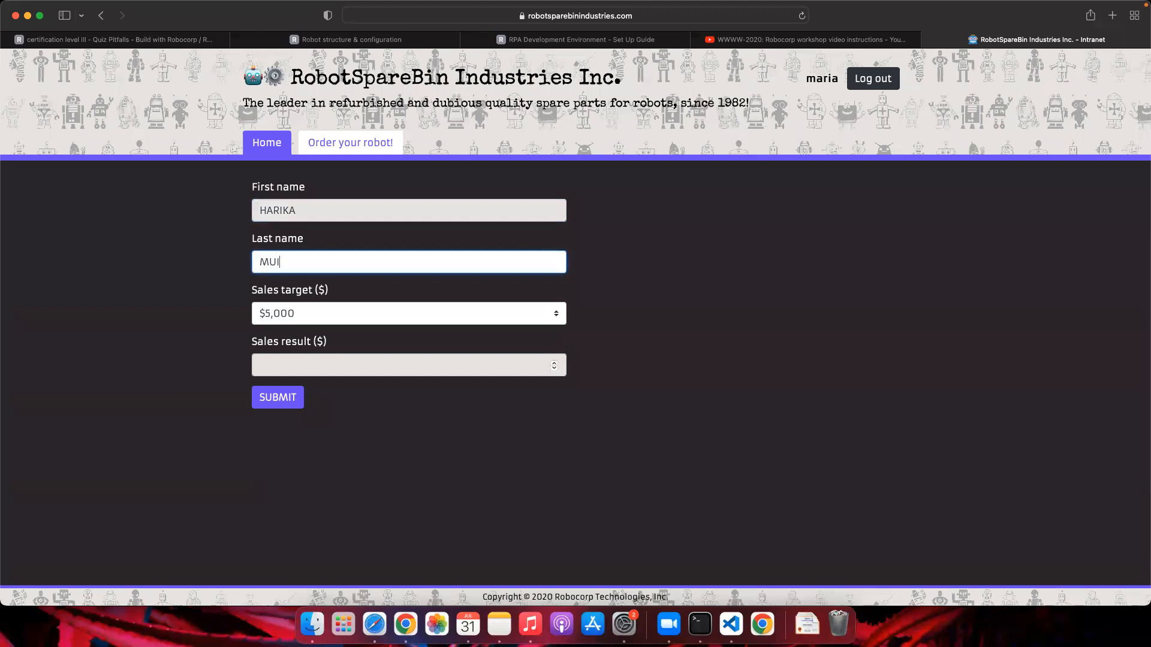
pyautogui.write('DIAM')
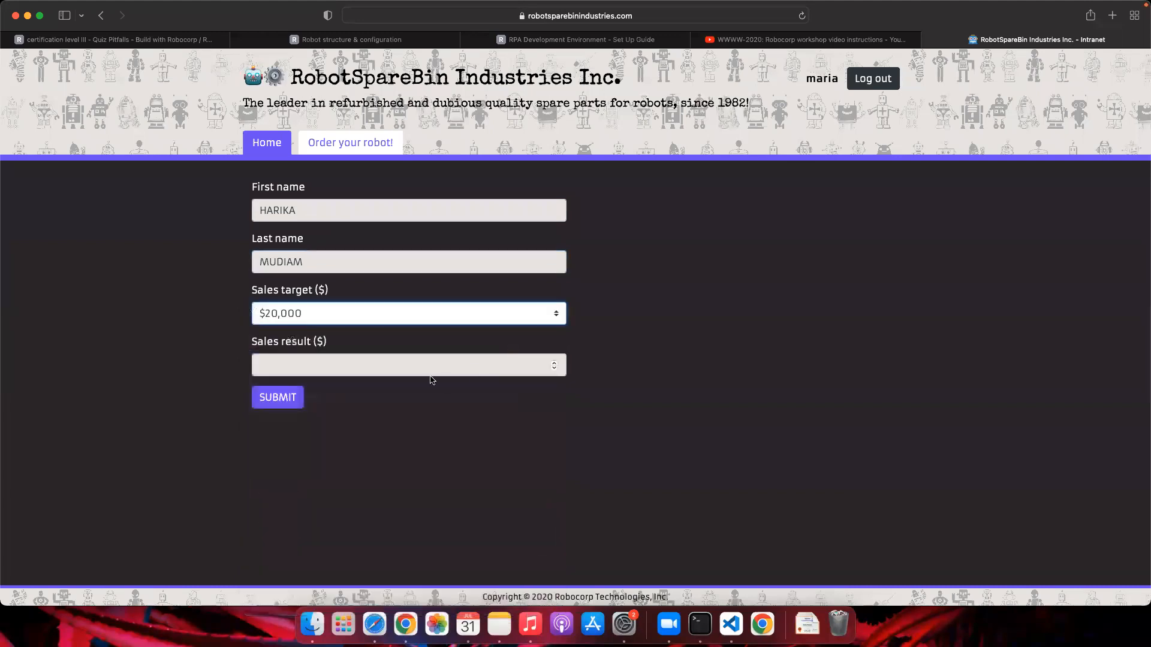
pyautogui.write('234534')
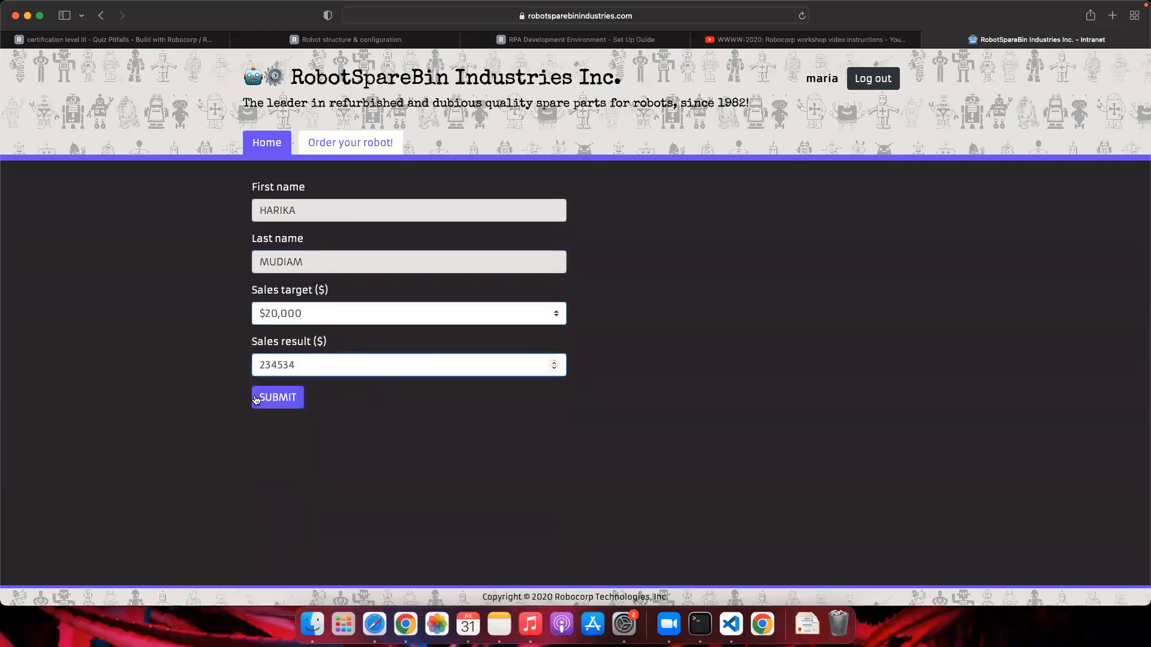
pyautogui.click(278, 397)
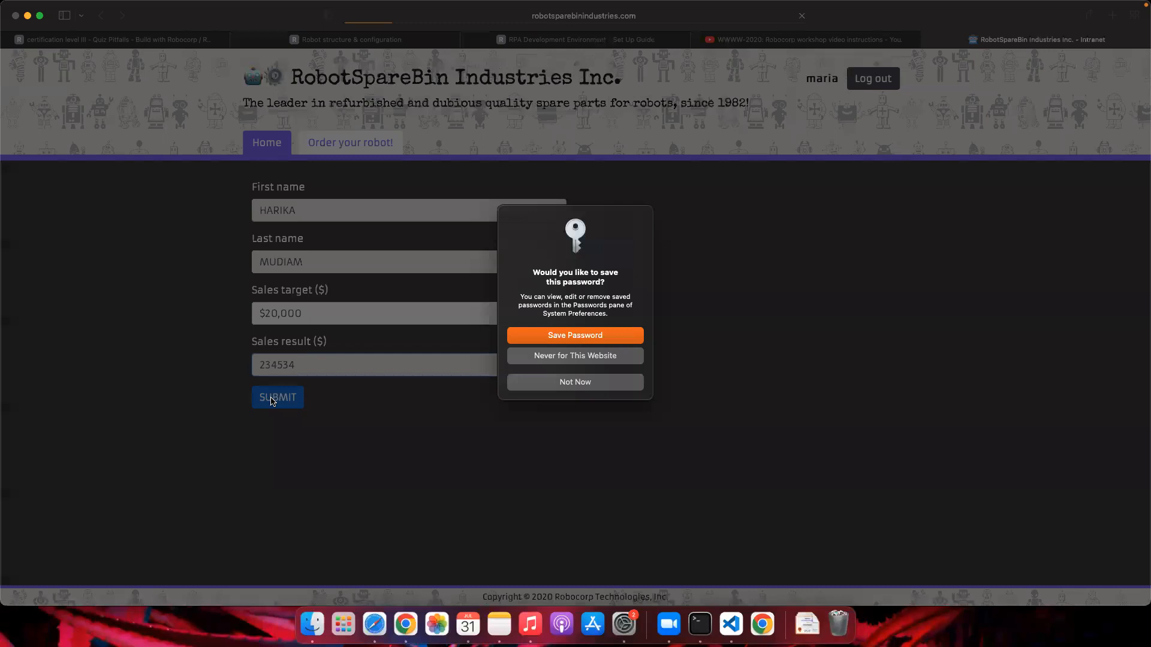
pyautogui.click(278, 397)
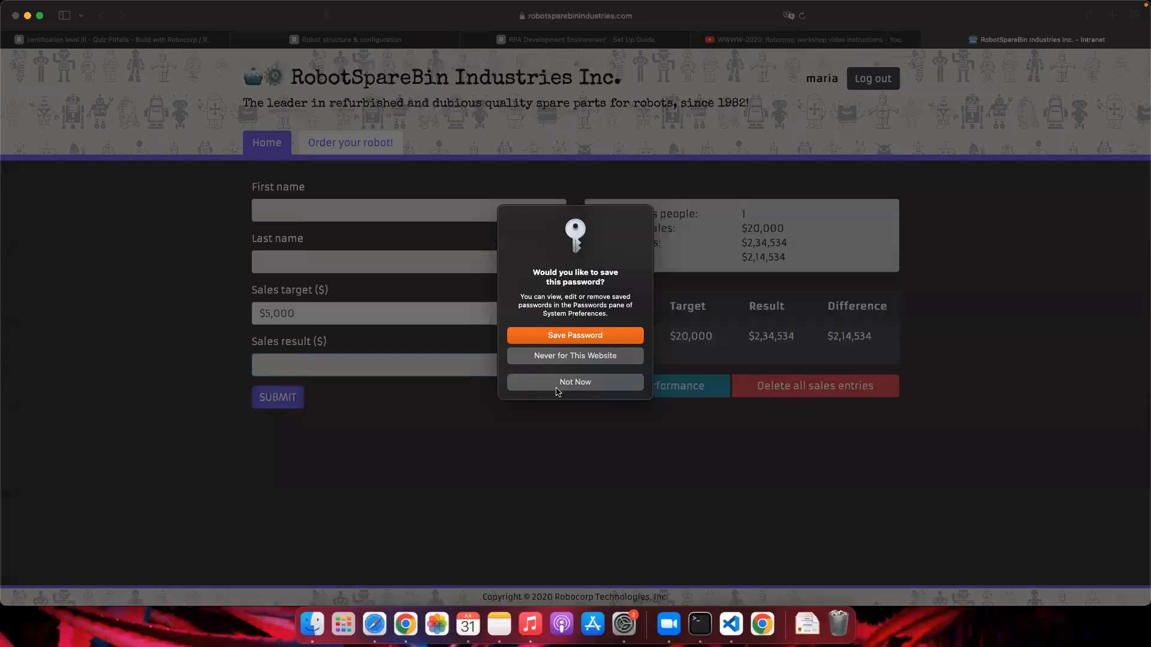
pyautogui.click(575, 382)
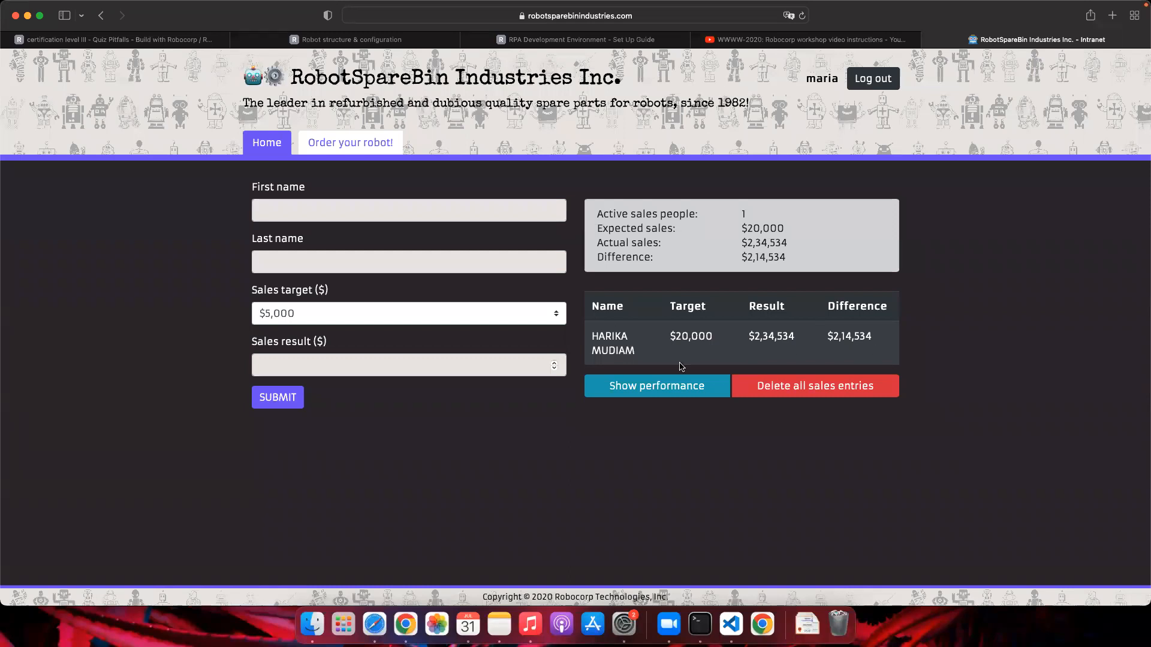
pyautogui.moveTo(676, 323)
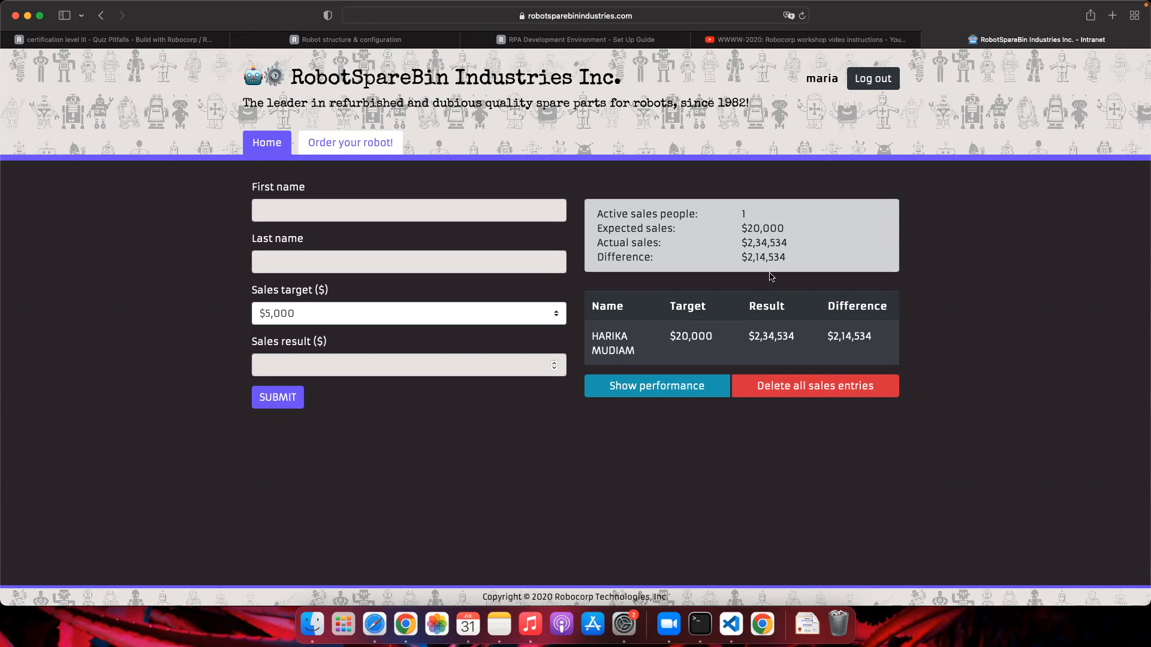
pyautogui.moveTo(651, 260)
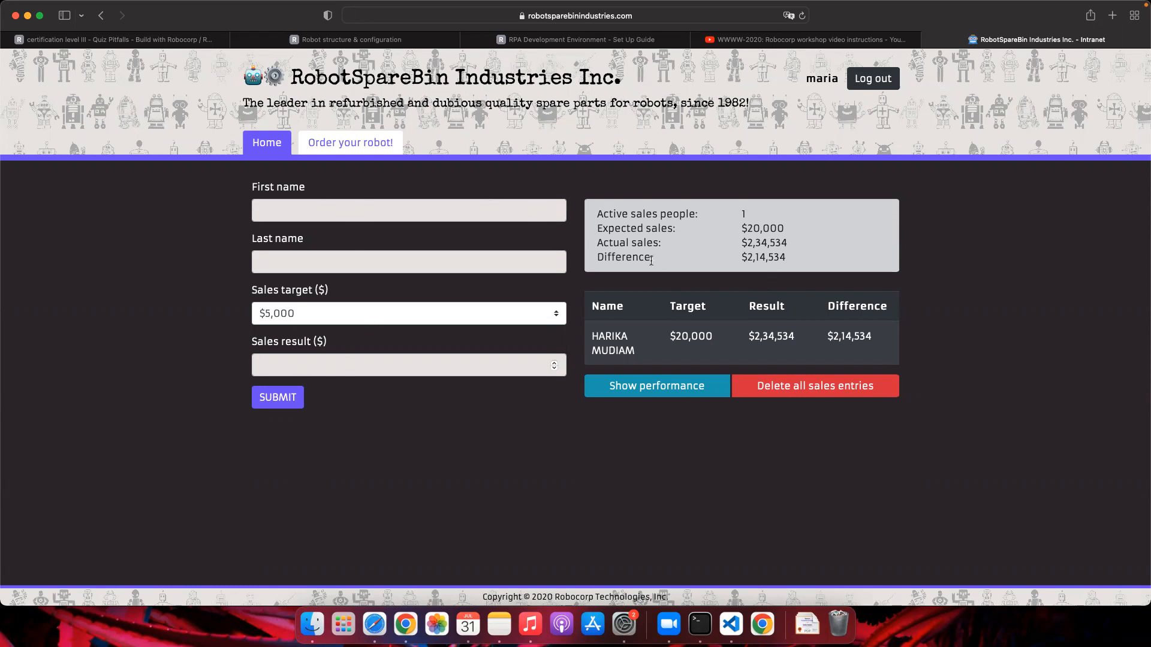
# - Submit a second sales entry for HJKUJK with $5,000 target and 346 result
pyautogui.click(408, 209)
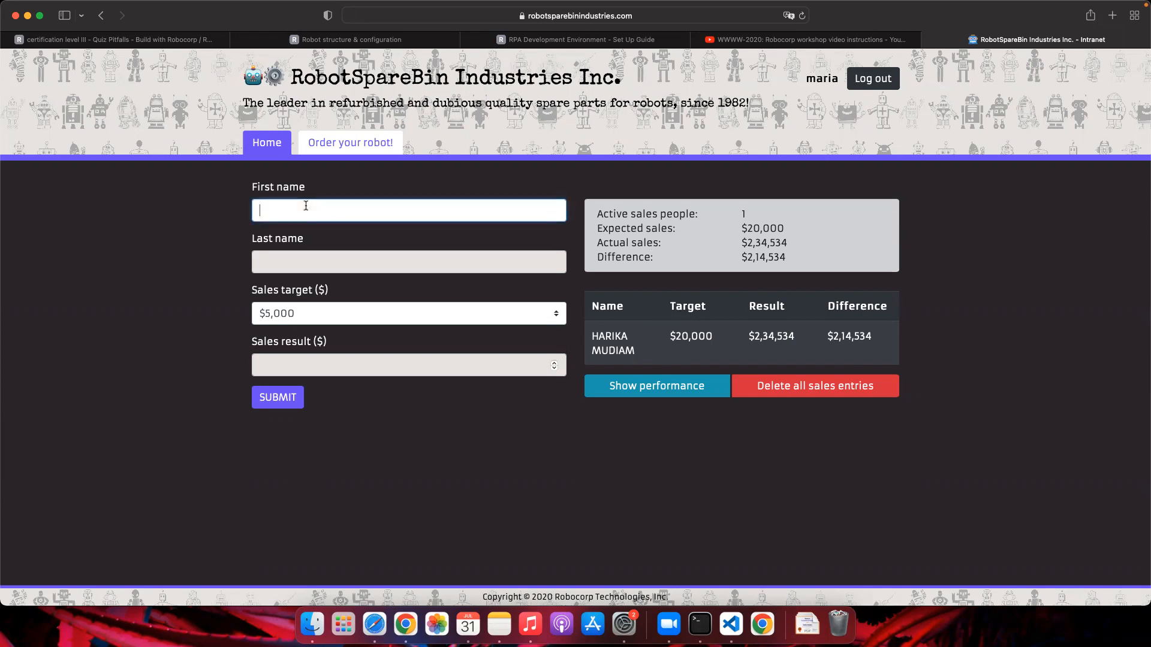
pyautogui.write('HJKUJK')
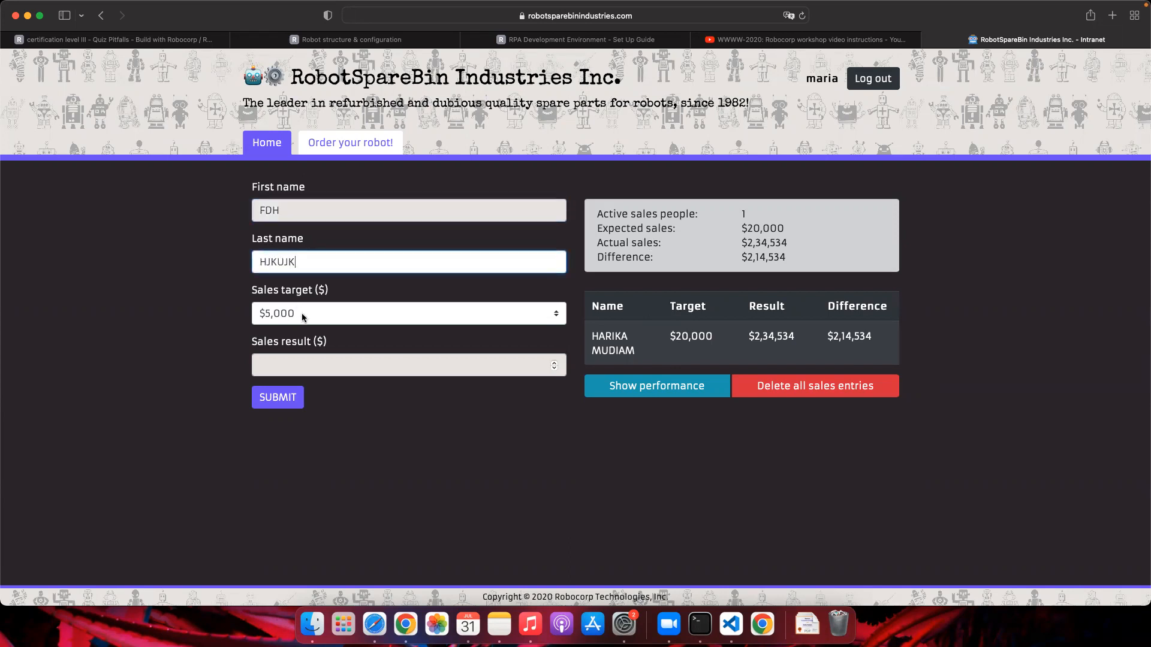
pyautogui.write('346')
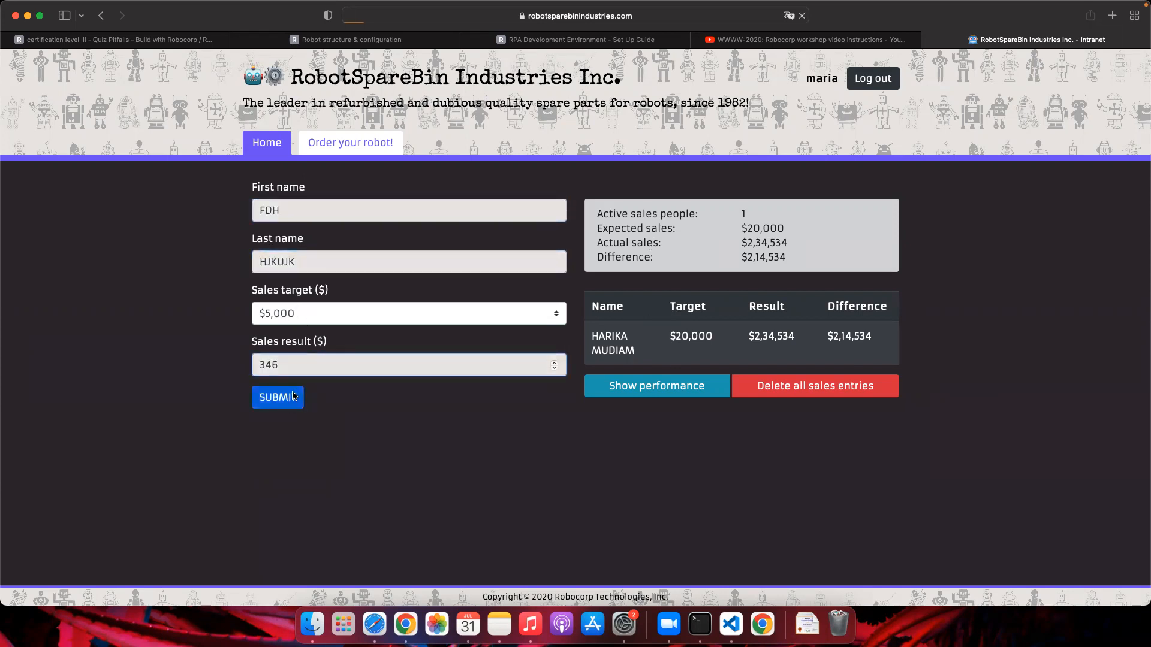
pyautogui.click(278, 397)
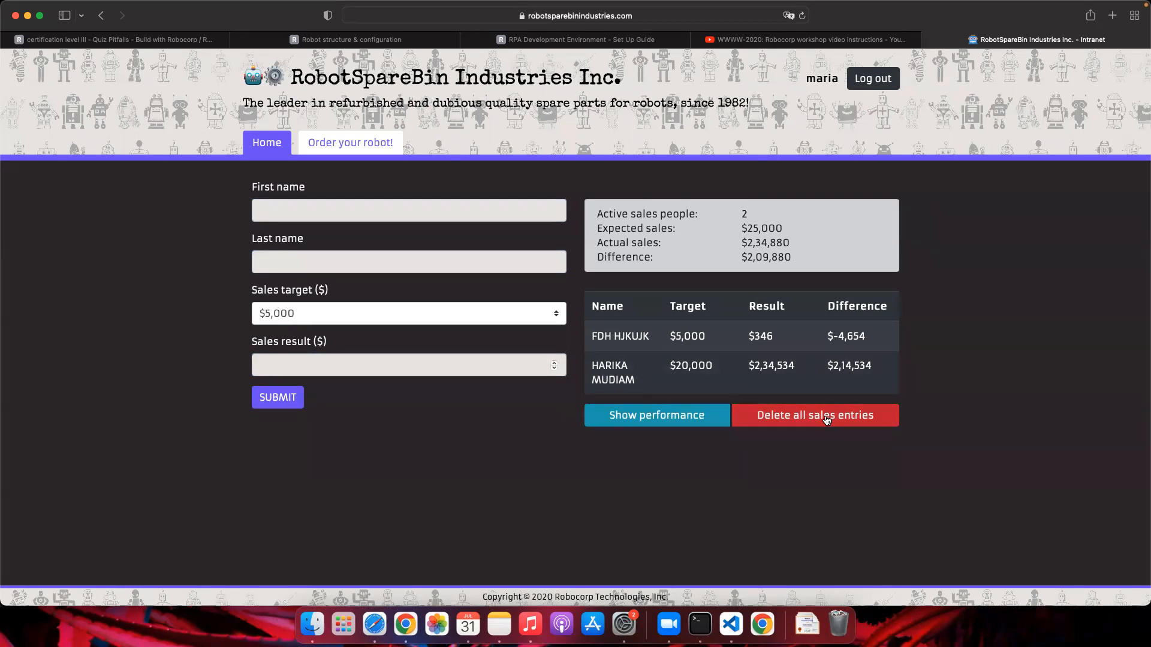
pyautogui.moveTo(946, 281)
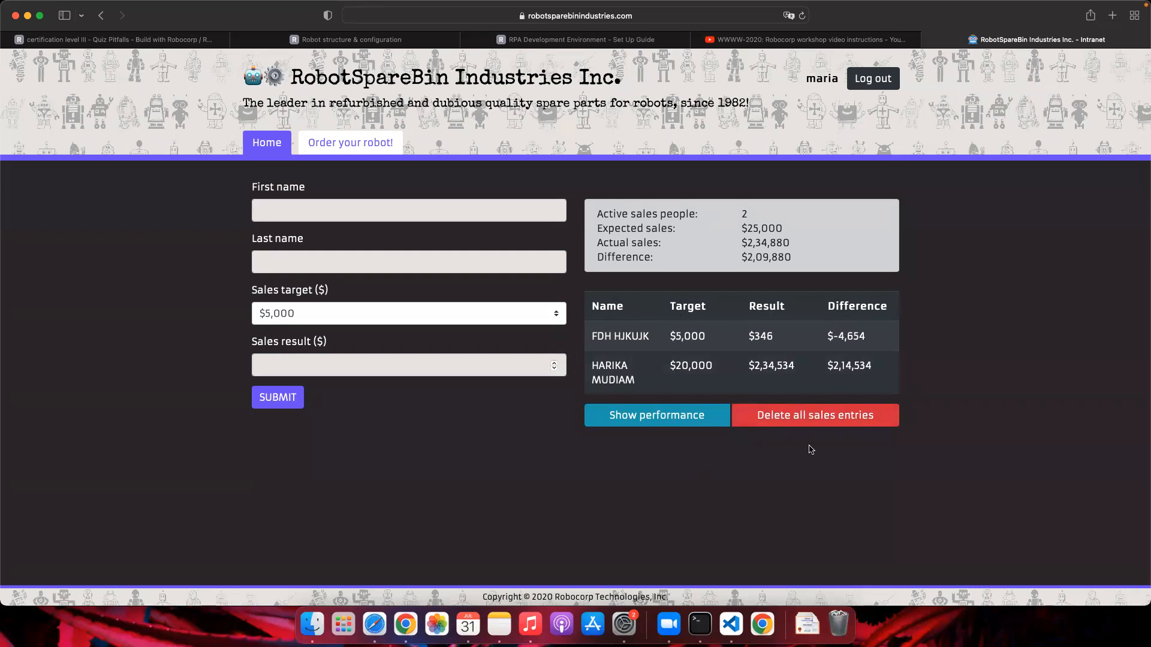
pyautogui.moveTo(611, 217)
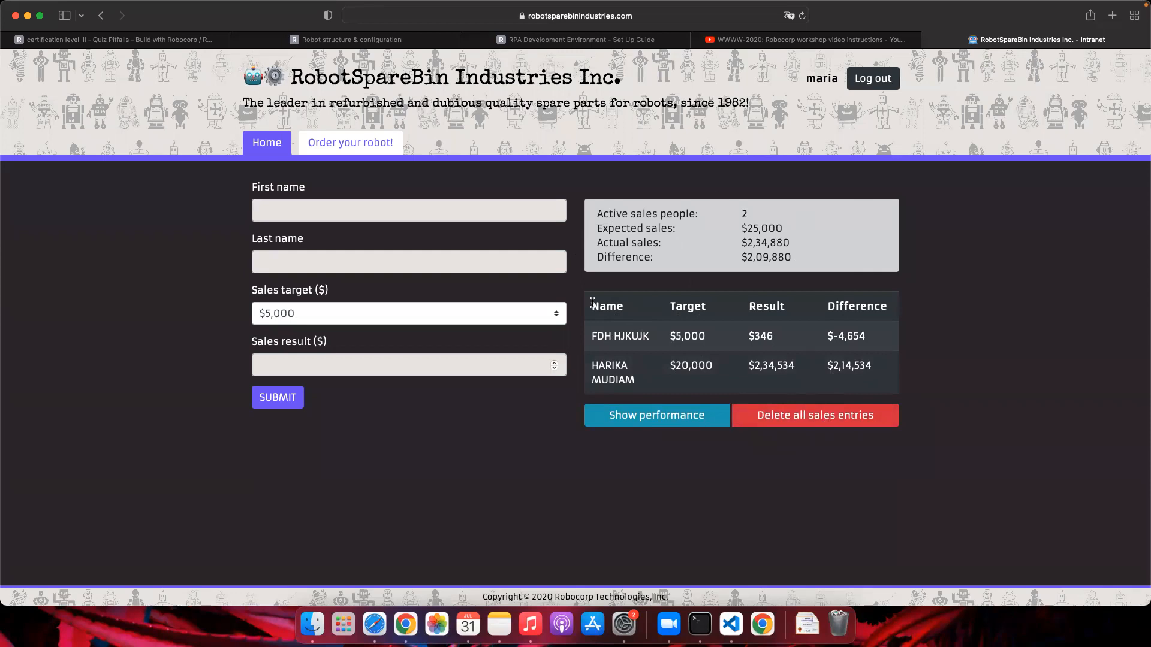
pyautogui.moveTo(701, 366)
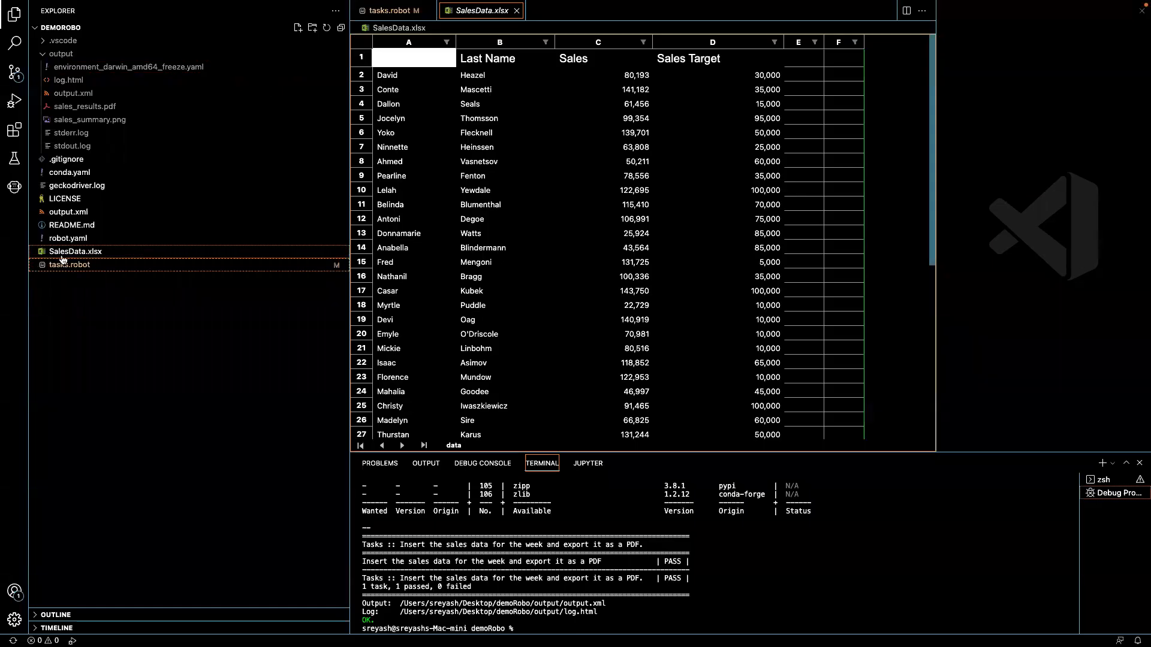
# - Show SalesData.xlsx, then reveal the output folder with sales_results.pdf in Finder
pyautogui.click(72, 251)
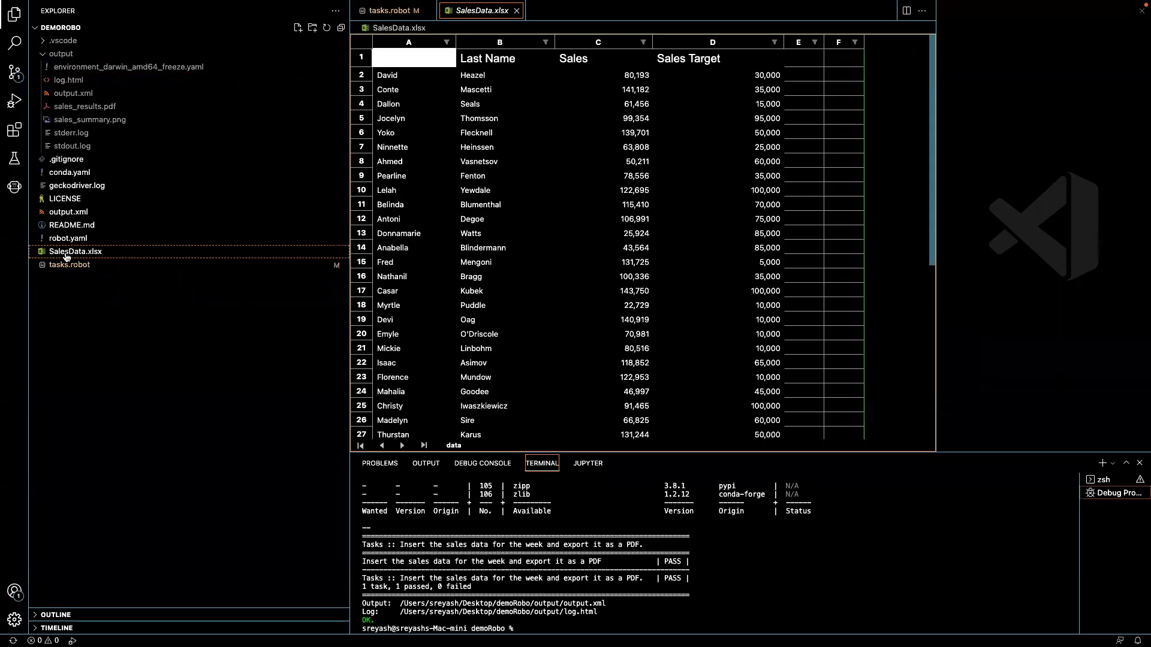
pyautogui.moveTo(73, 252)
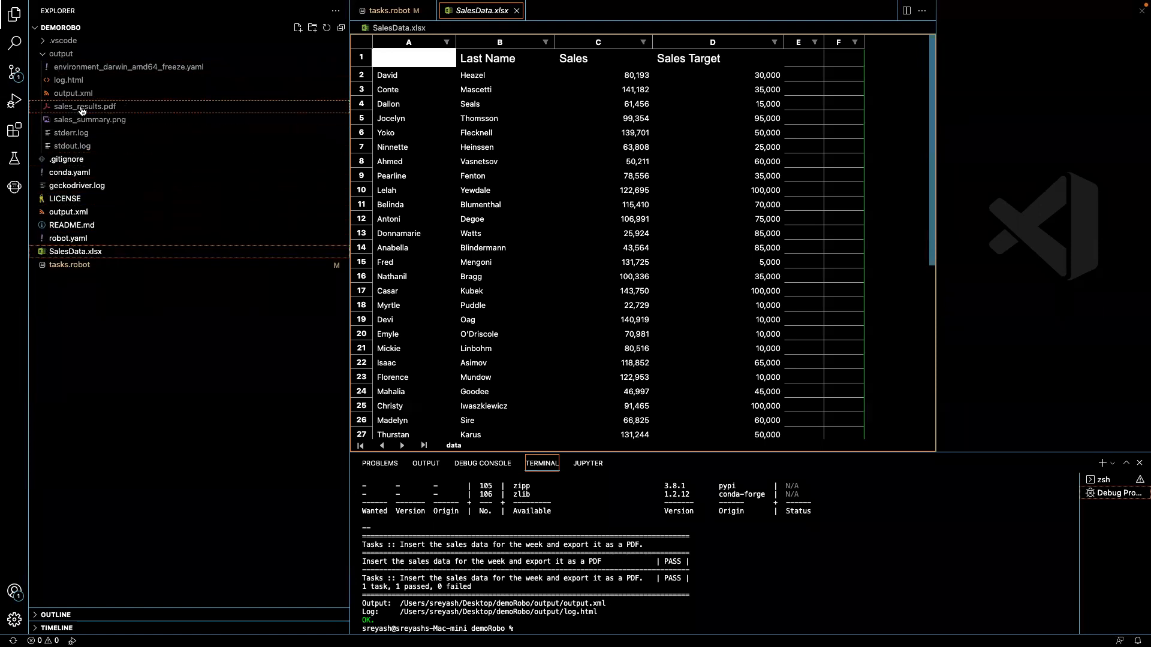
pyautogui.press('f3')
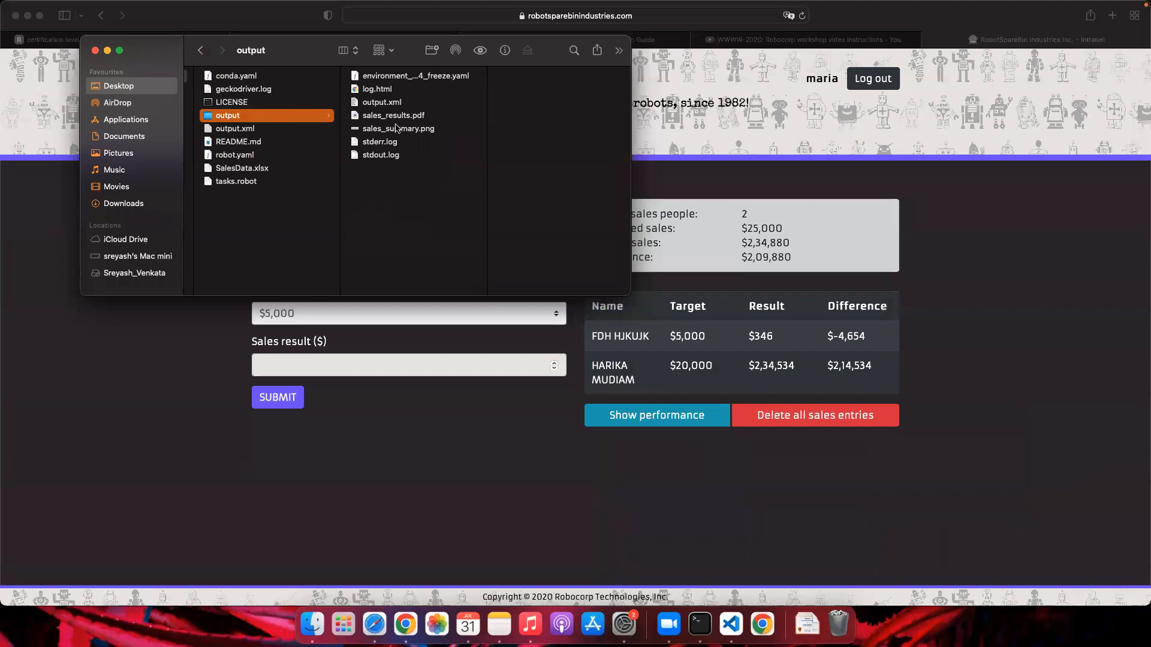
# - View sales_results.pdf from the output folder, showing each salesperson's target, result and difference
pyautogui.click(393, 115)
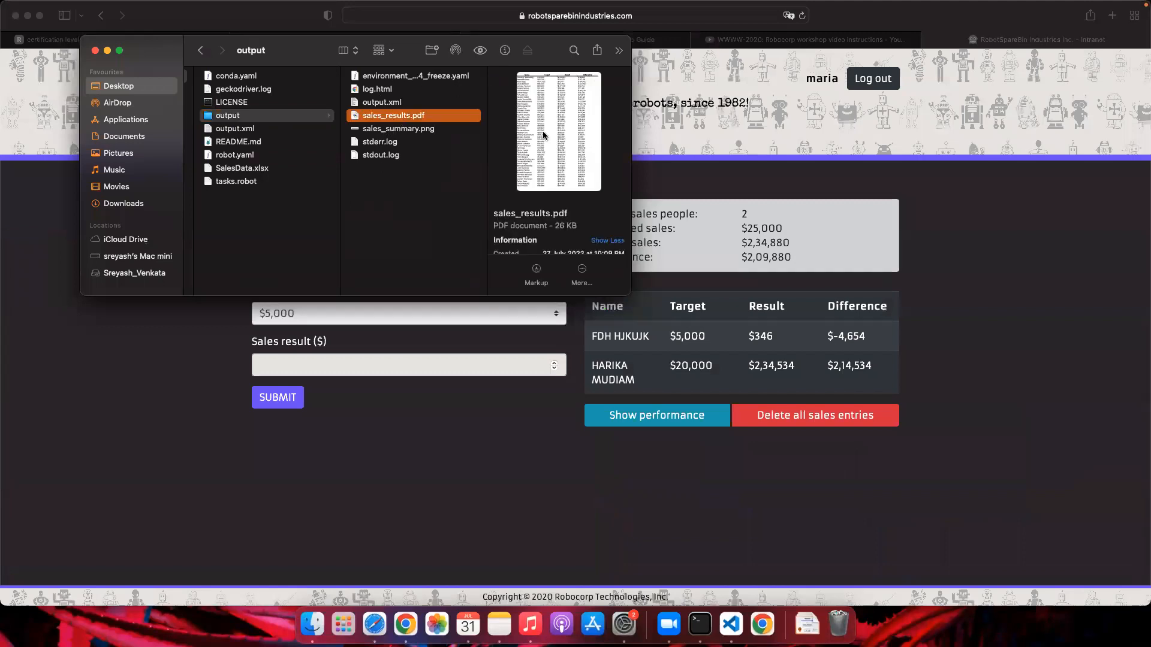
pyautogui.doubleClick(393, 115)
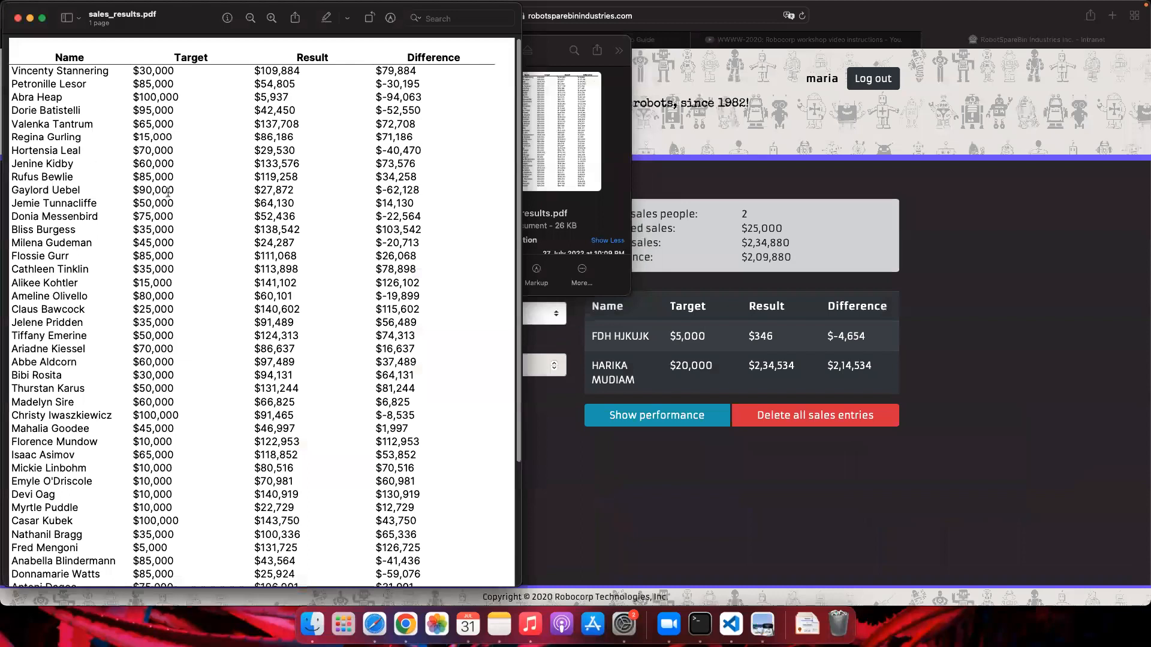